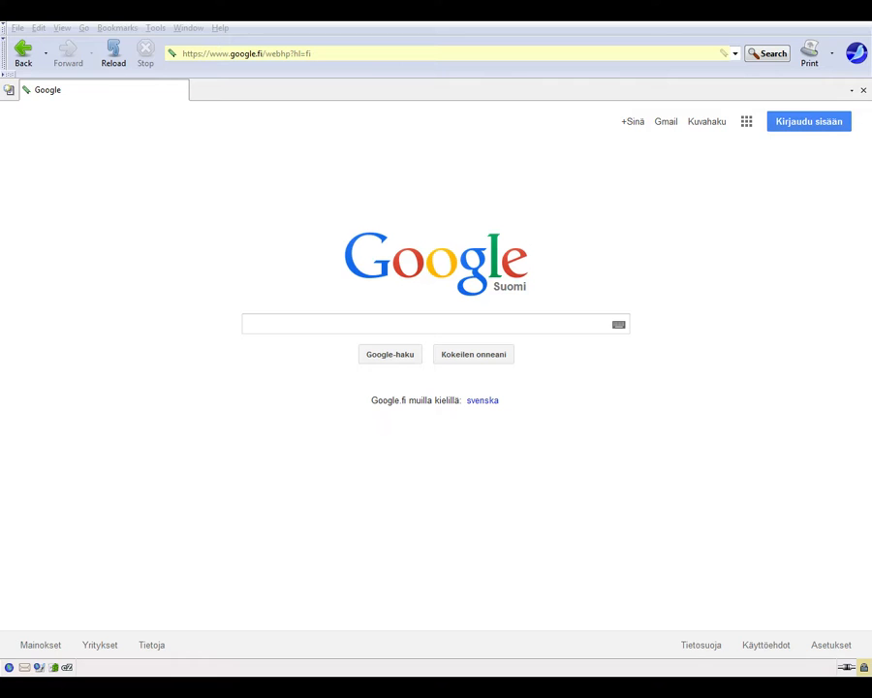
Run a Google search for 'a4 6320' to list AMD A4-6320 processor pages.
click(436, 324)
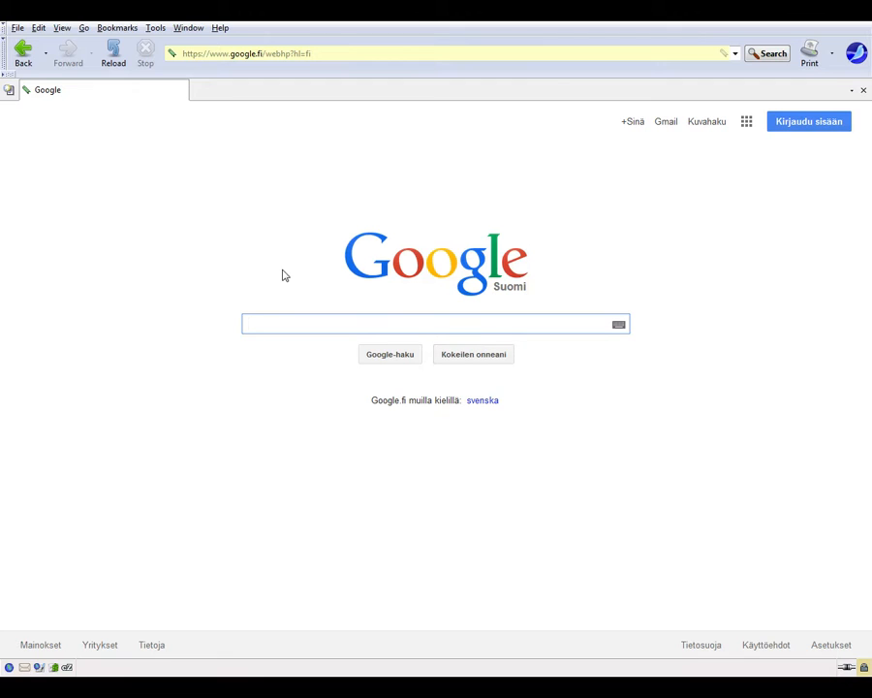
click(426, 323)
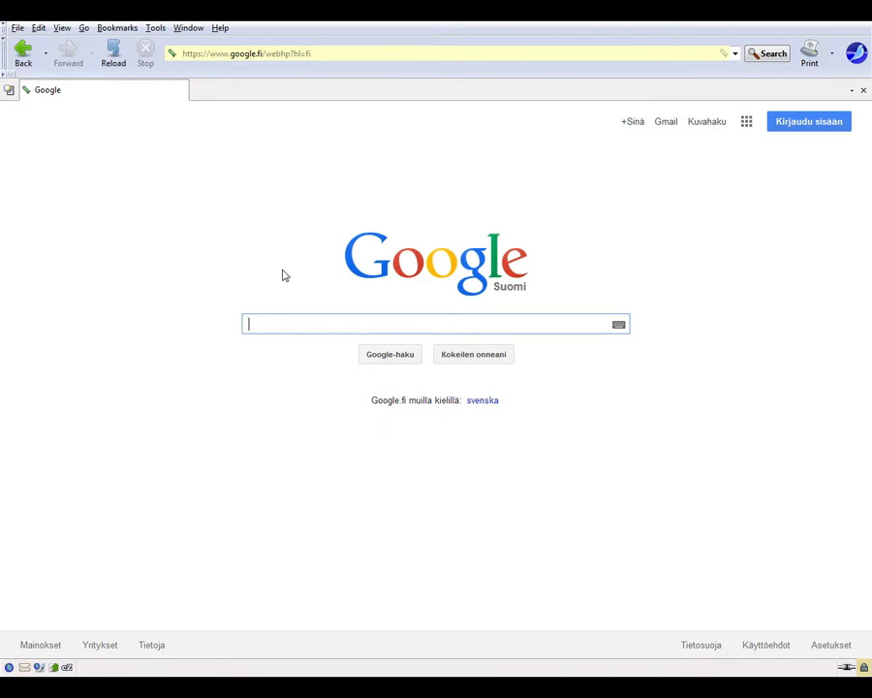
text(a4)
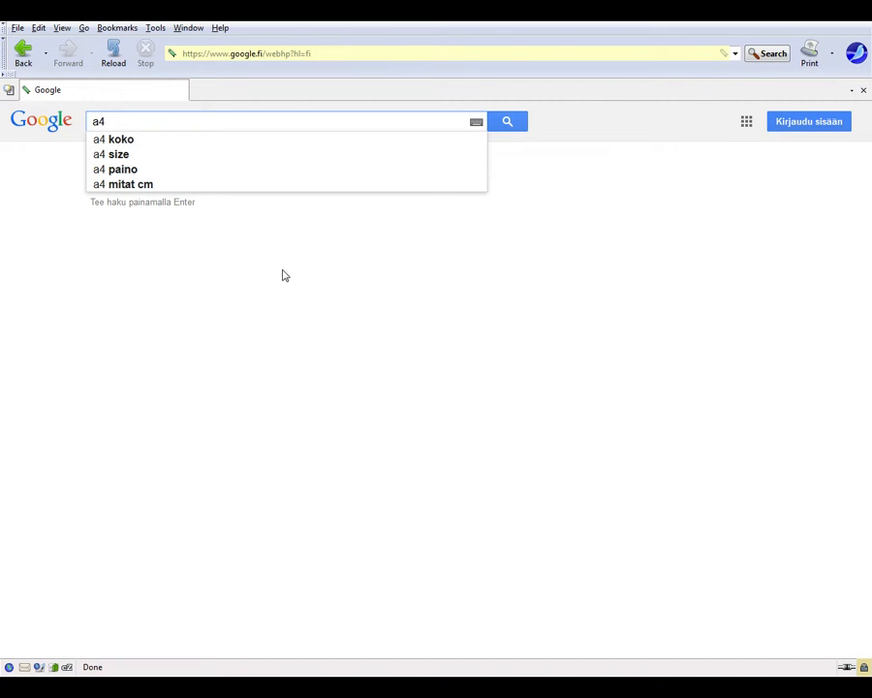
text(63)
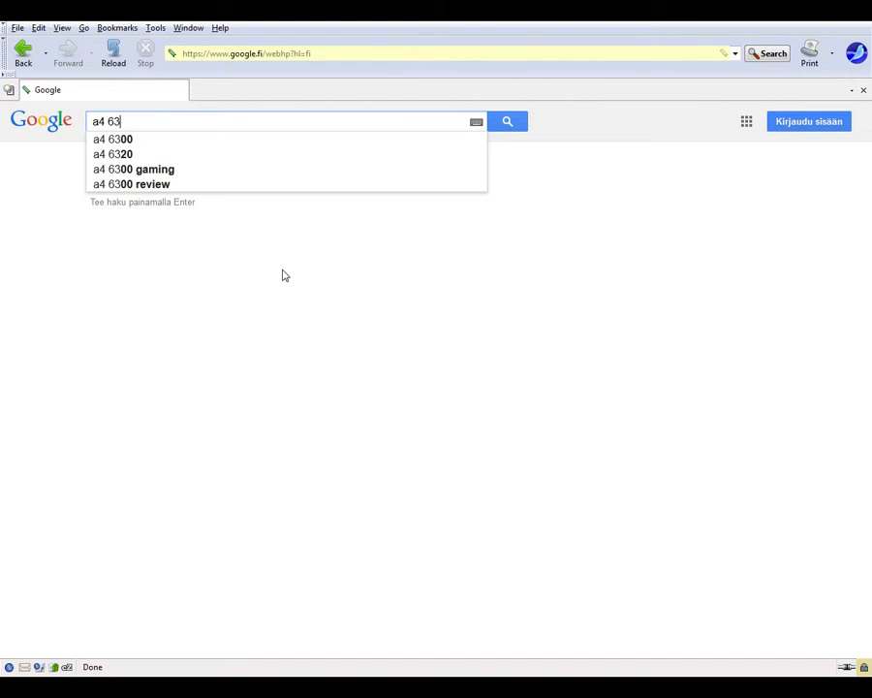
click(112, 153)
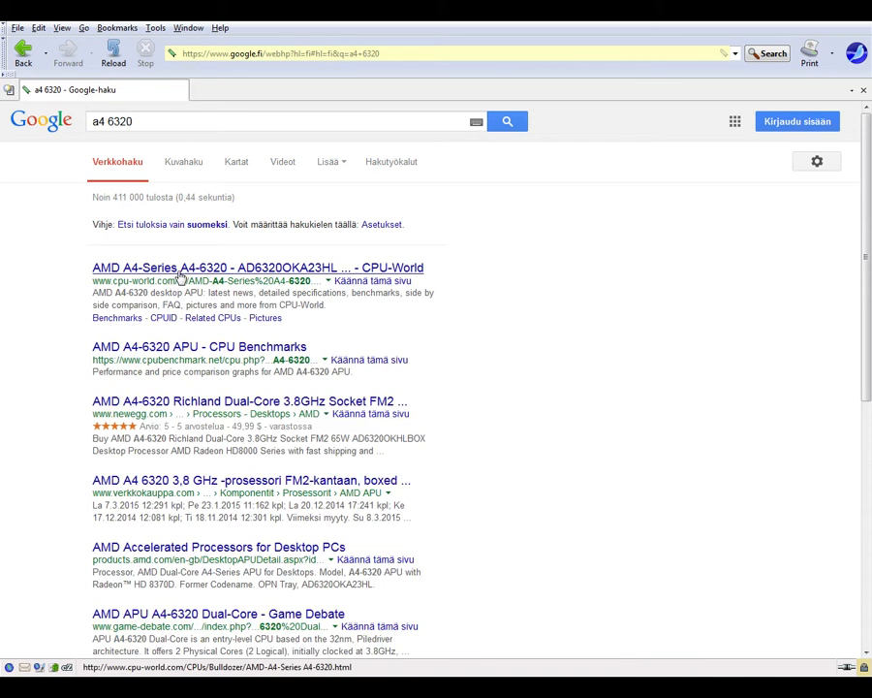
Read CPU-World's A4-6320 specs down to the Radeon HD 8370D integrated GPU, then return to the results.
click(255, 267)
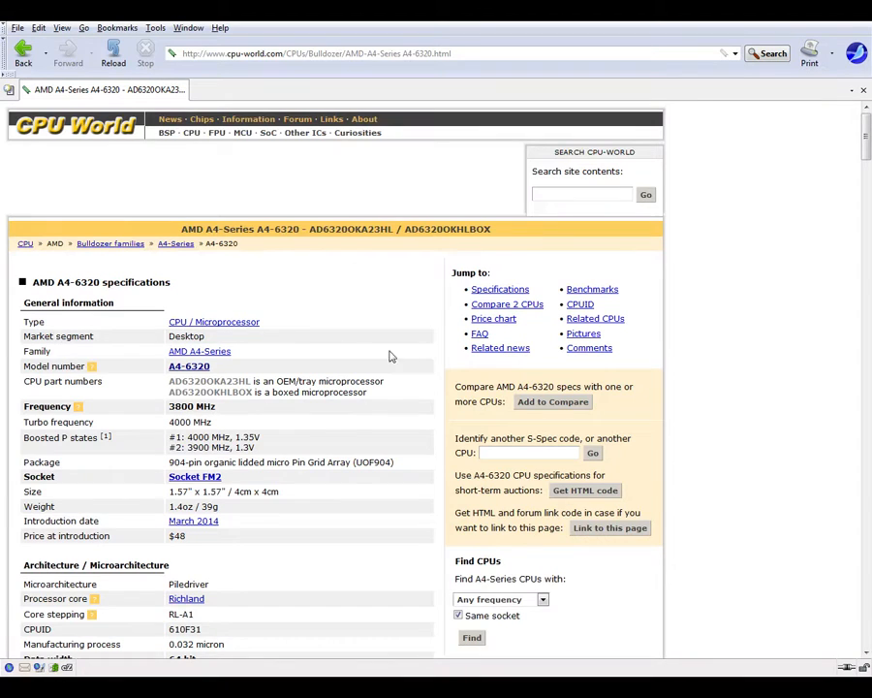
scroll(down, 3)
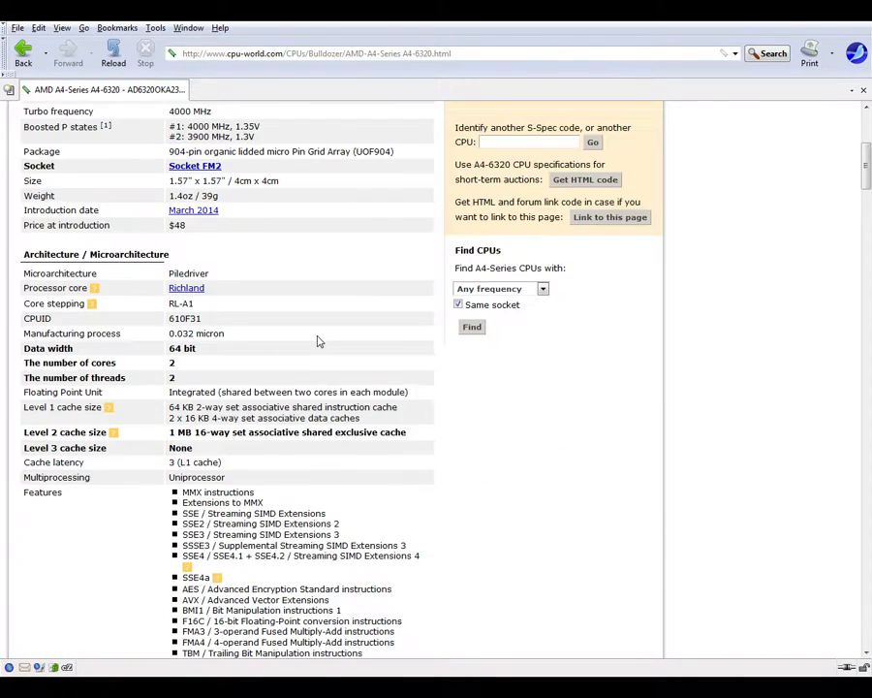
scroll(down, 3)
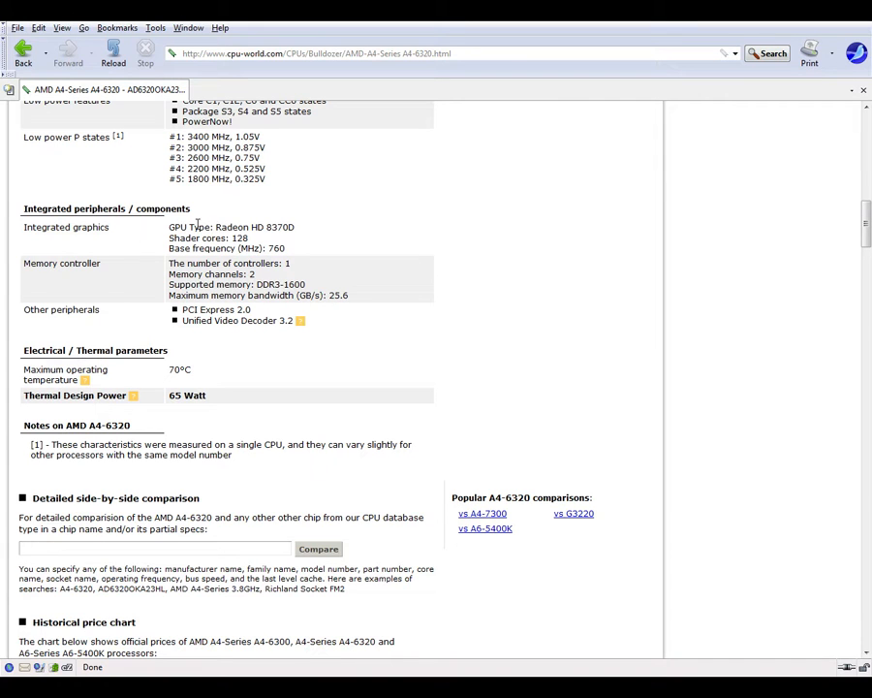
double_click(236, 226)
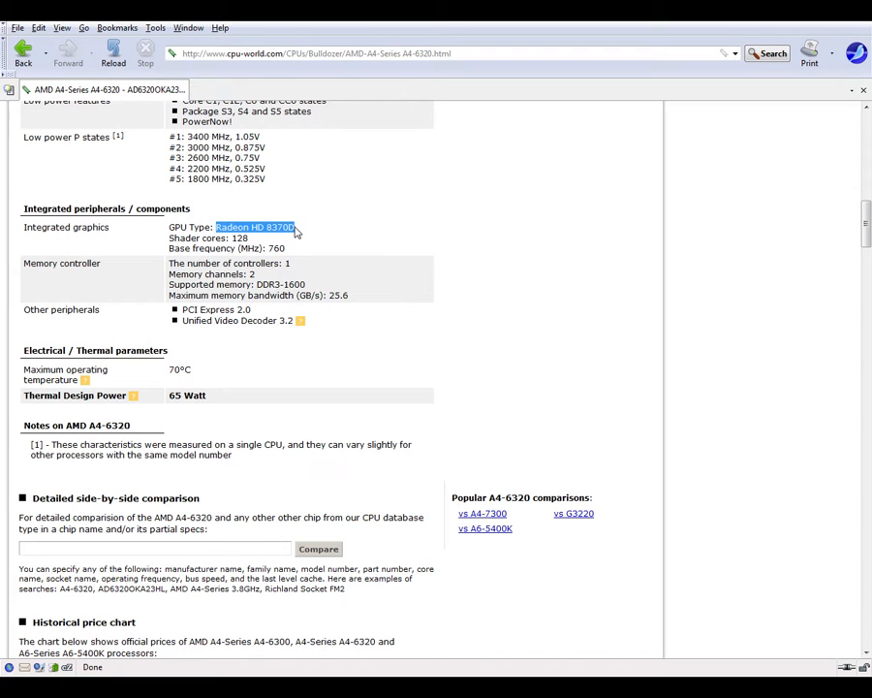
mouse_move(556, 283)
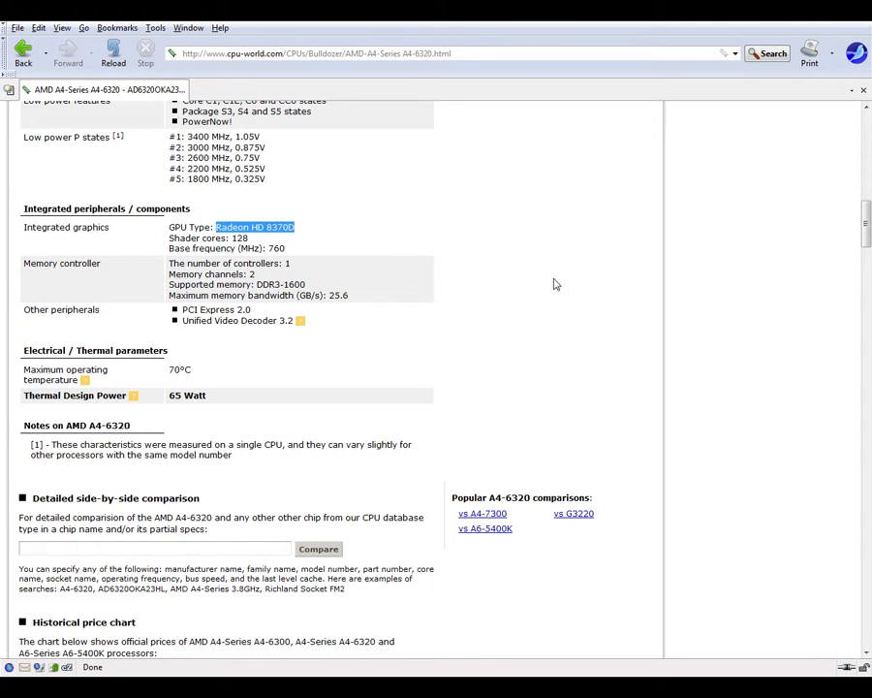
click(23, 48)
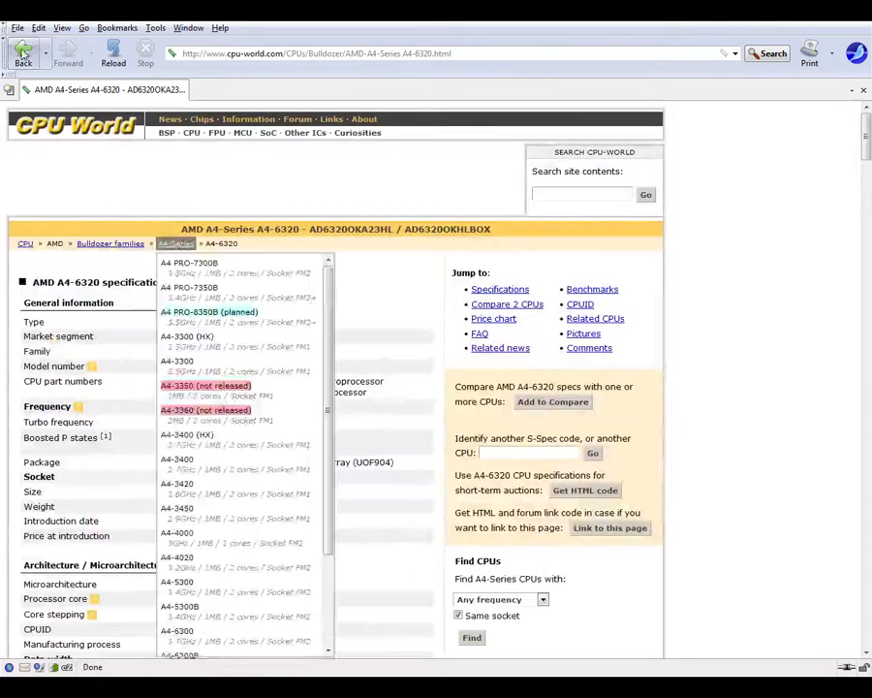
Search Google for 'Radeon HD 8370D driver' and choose the DriverScape download result.
click(23, 48)
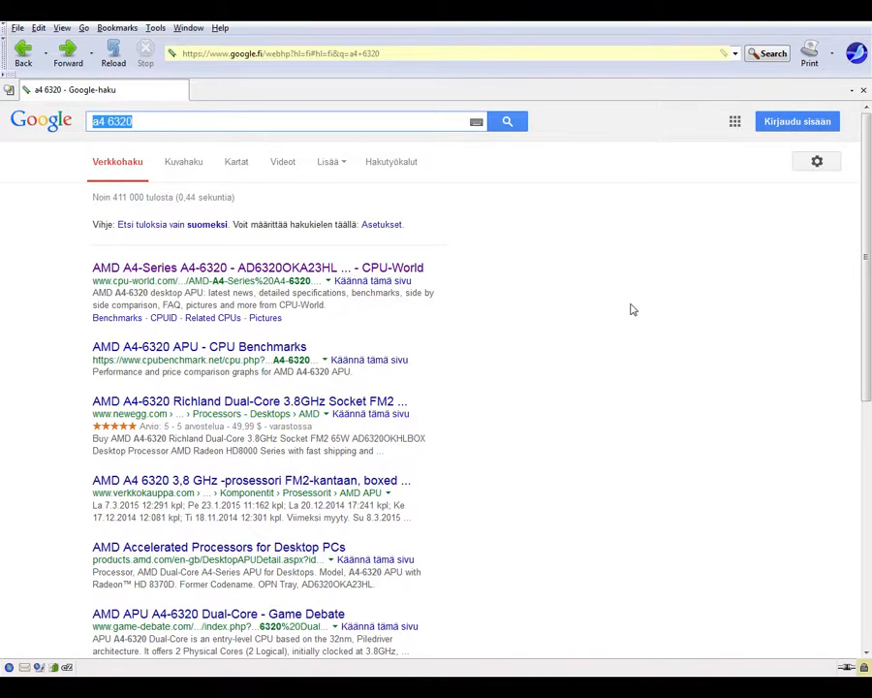
text(Radeon HD 8370D)
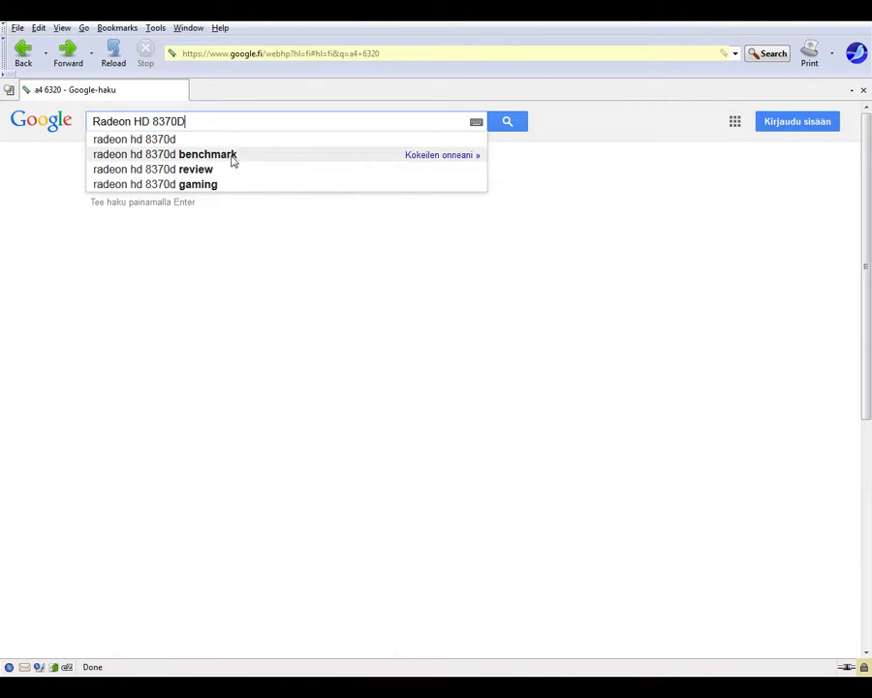
mouse_move(369, 298)
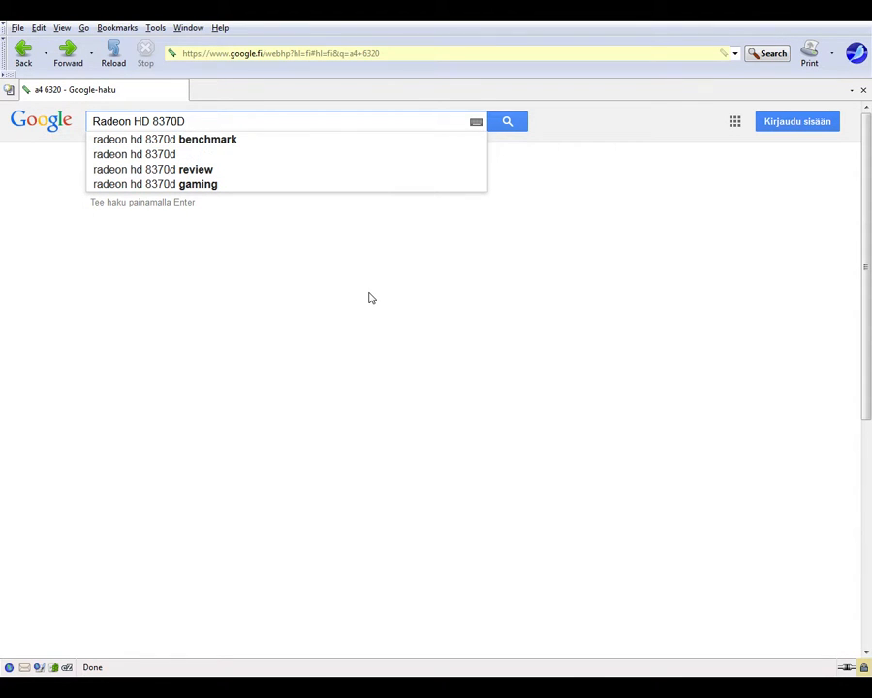
text(driver)
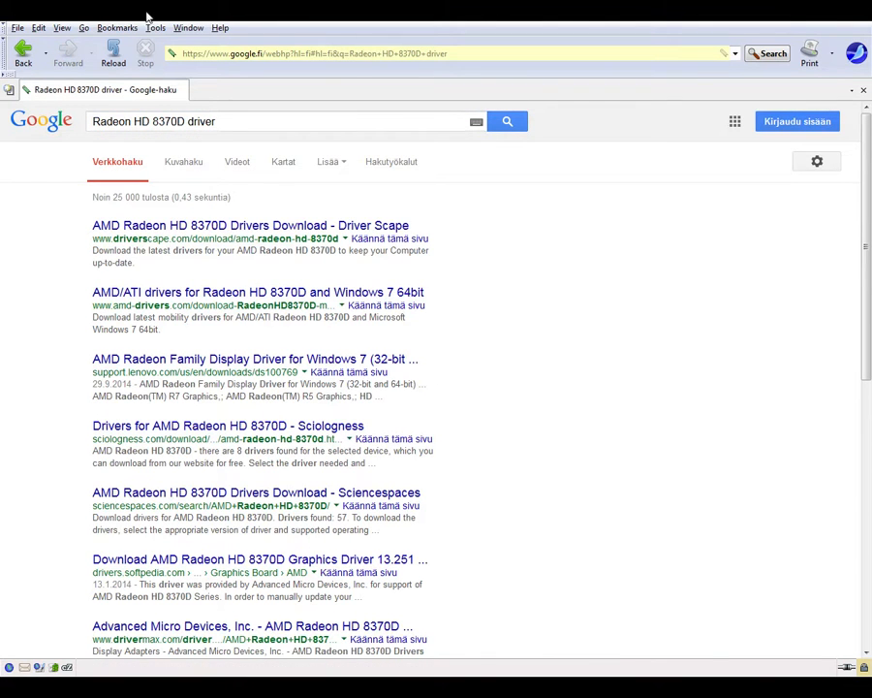
click(250, 225)
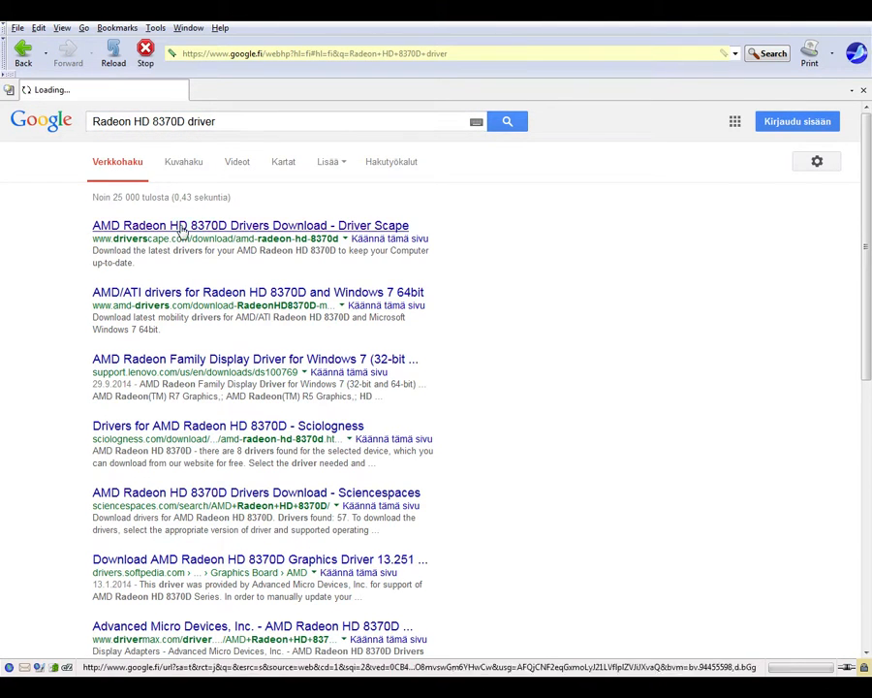
Look through the driver versions listed on DriverScape's Radeon HD 8370D download page.
click(250, 225)
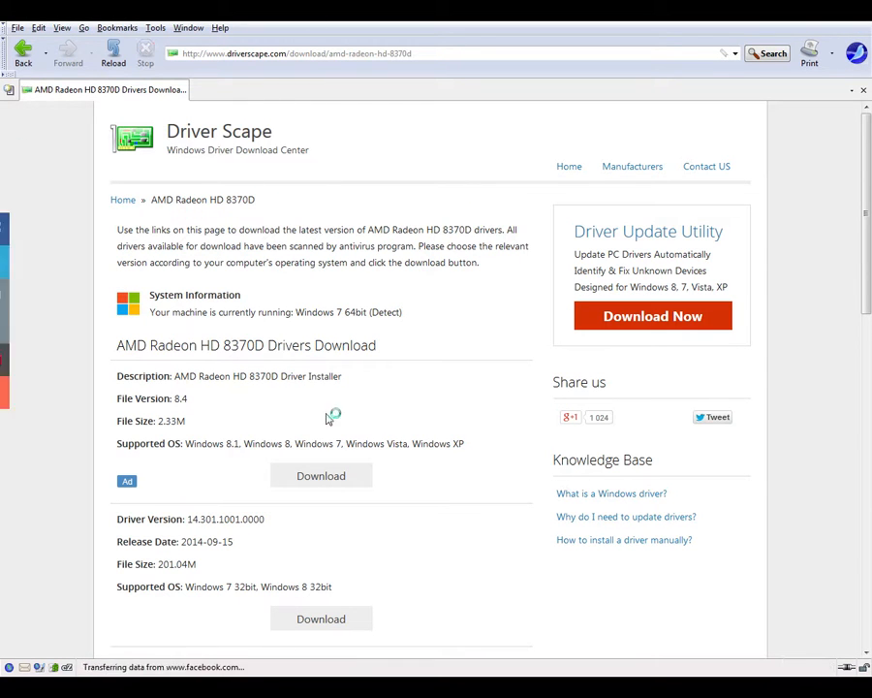
scroll(down, 3)
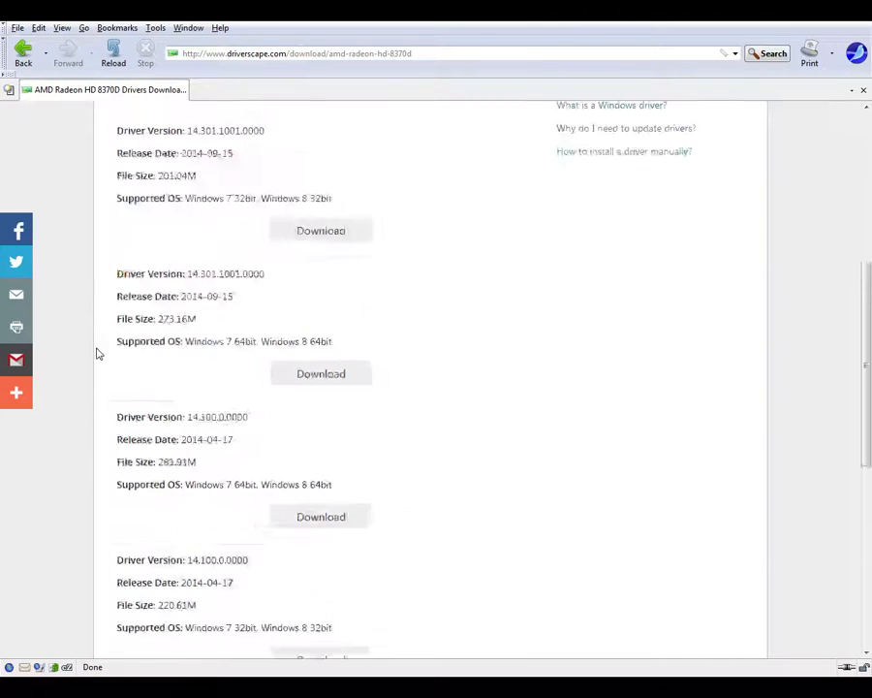
scroll(up, 3)
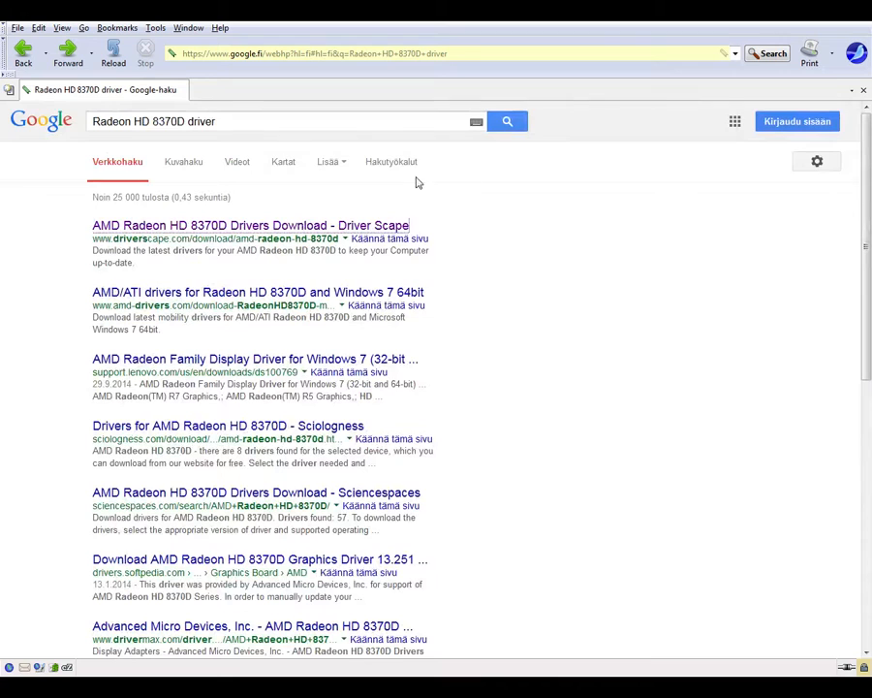
mouse_move(158, 164)
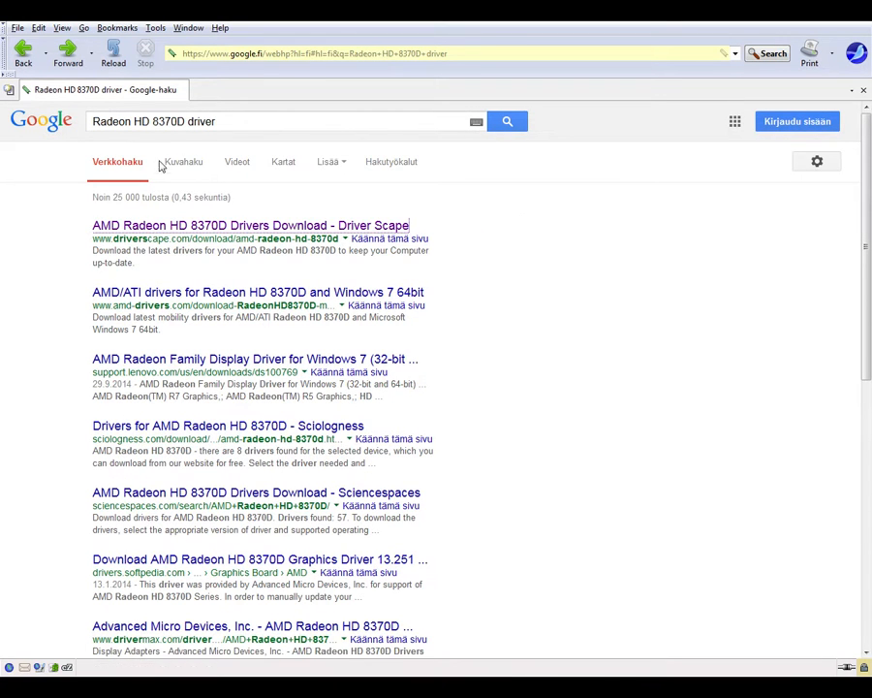
mouse_move(640, 365)
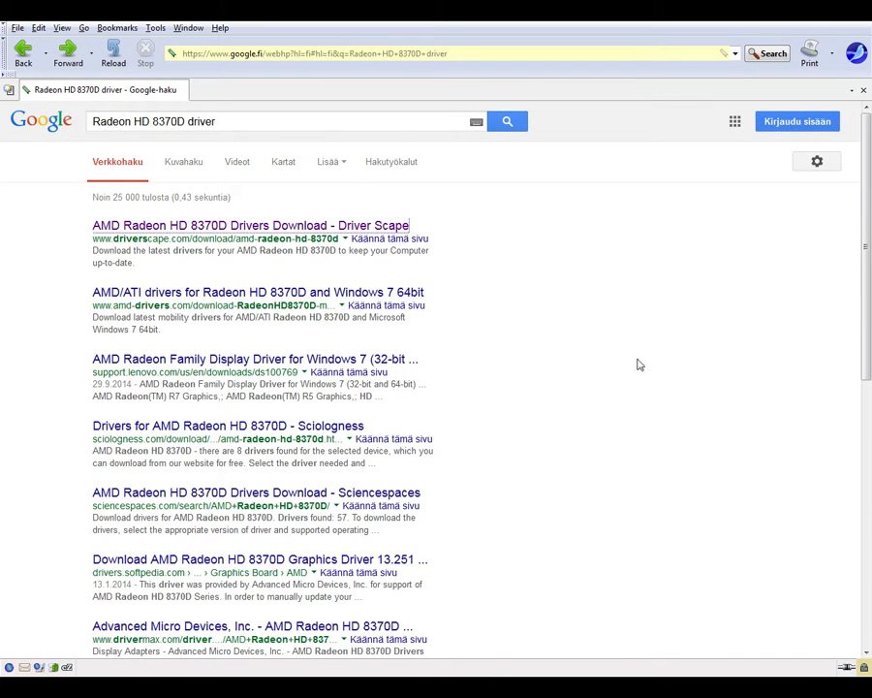
mouse_move(459, 349)
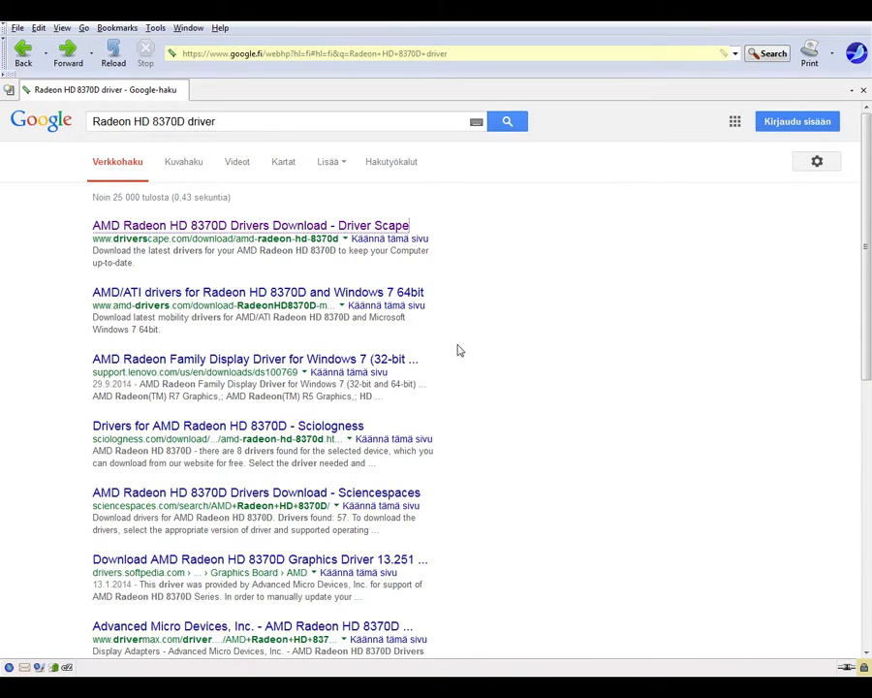
mouse_move(511, 349)
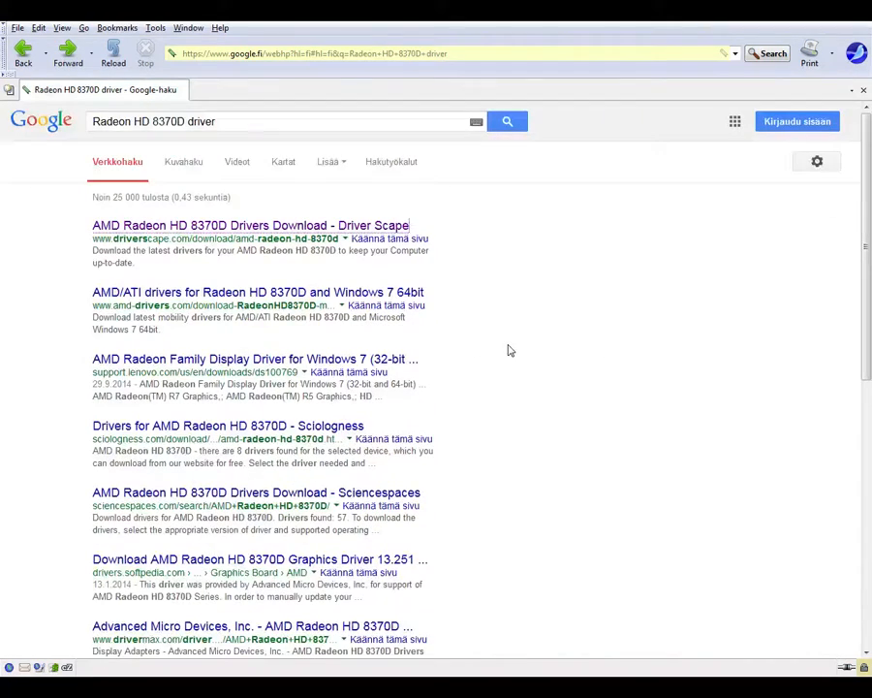